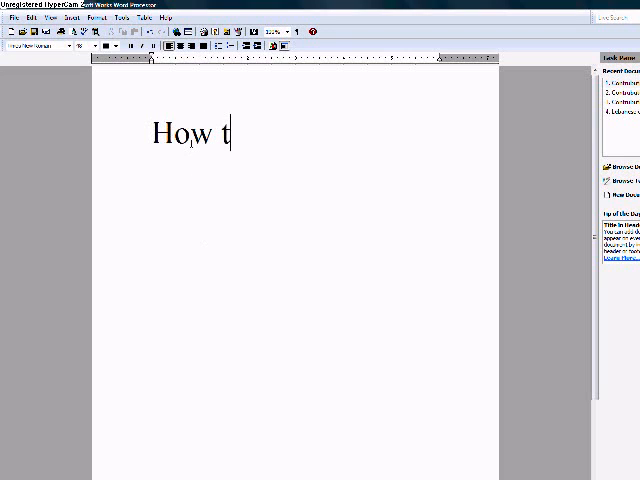
Step: Type the large title 'How to upload move maker!!!!', then clear the page
text(o uplo)
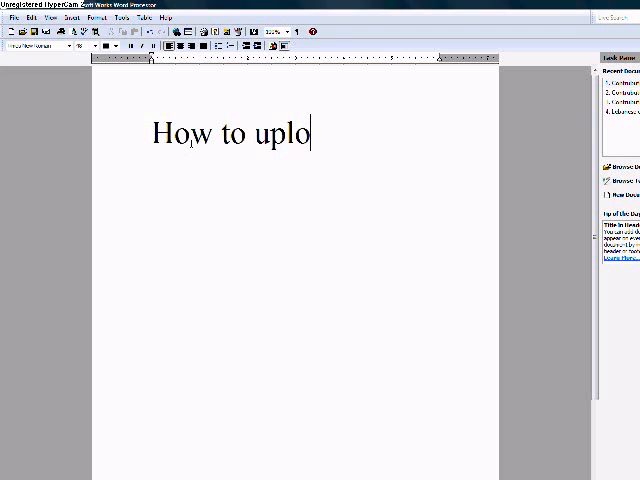
text(ad move)
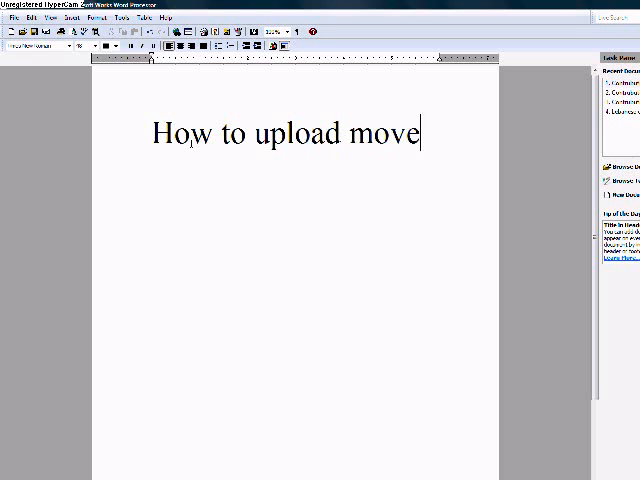
text(maker)
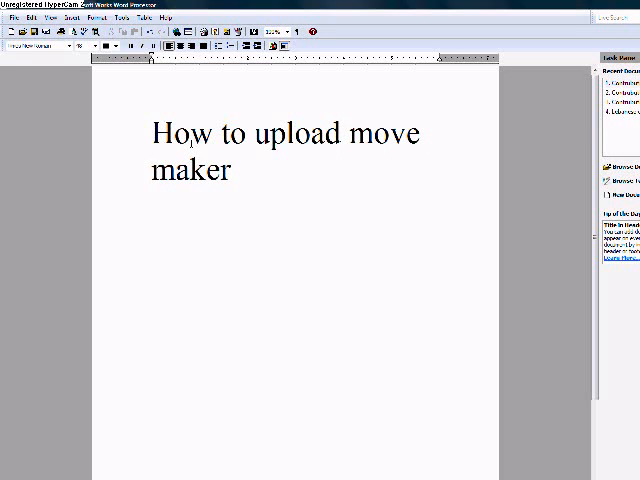
text(!!!!)
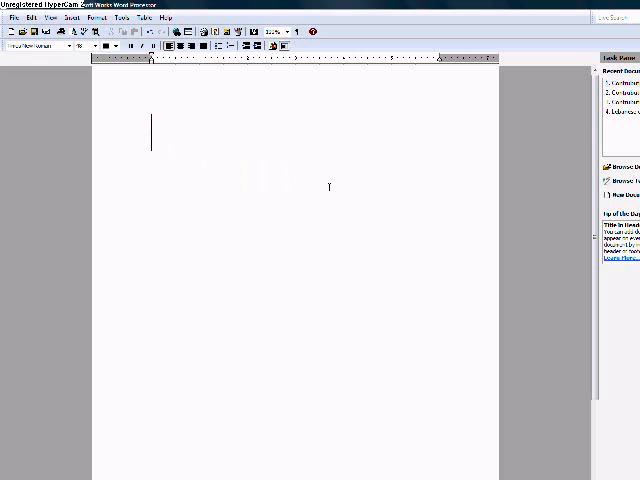
Step: Type 'First go on the internet', clear it, then type 'Then go to GOOGLE AND TYPE'
text(First go on t)
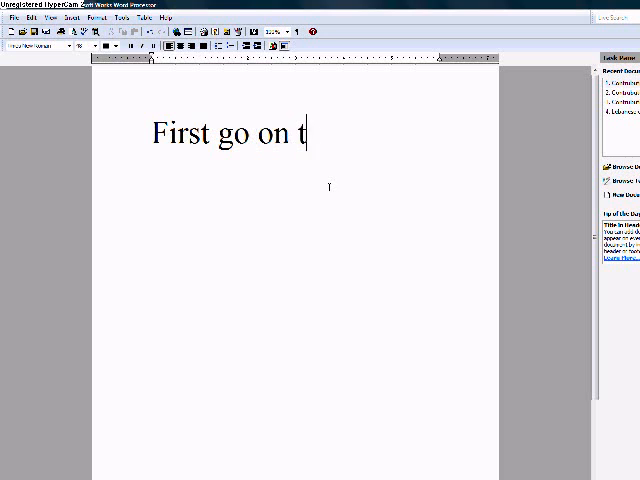
text(he internet)
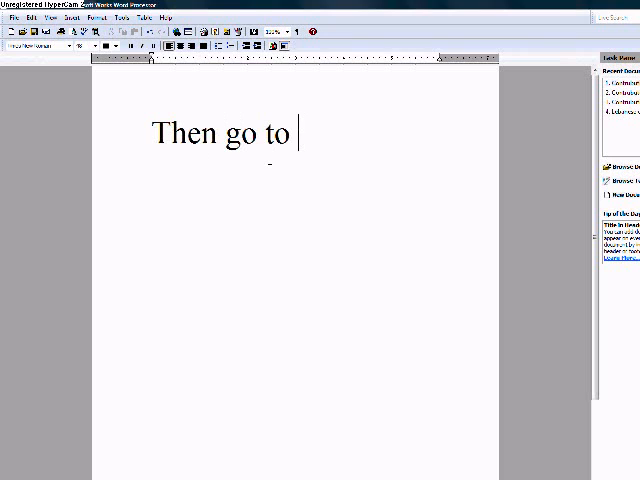
text(GOOD AND DOWN)
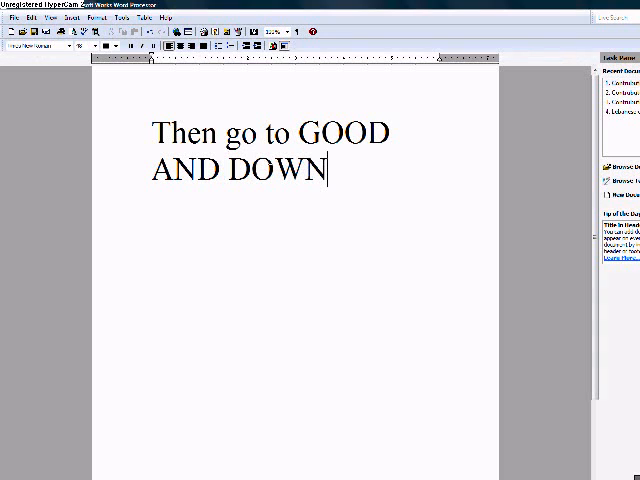
text(LOAD)
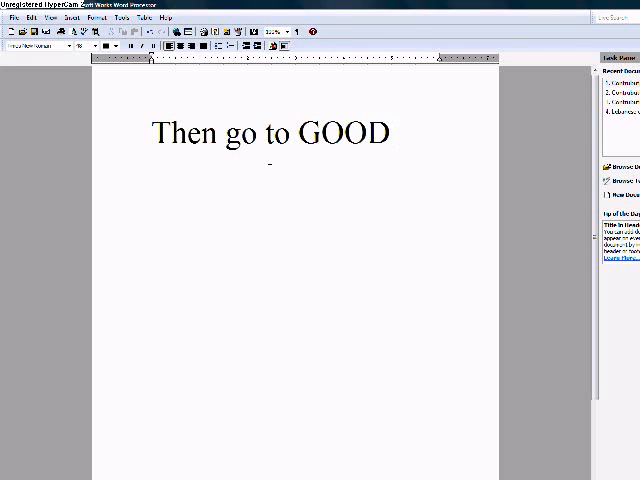
text(GLE AND)
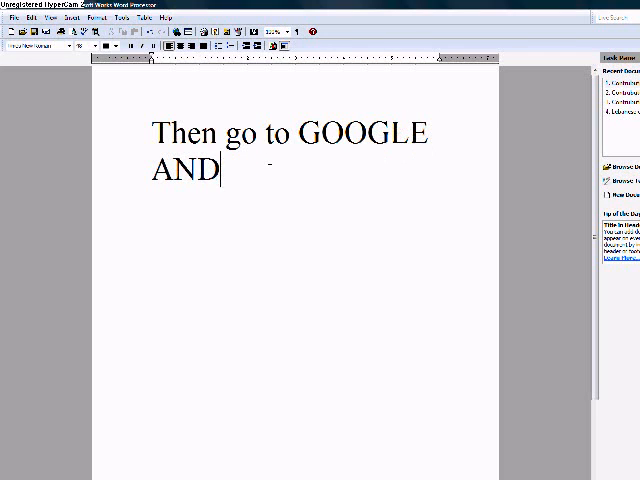
text(TYPE)
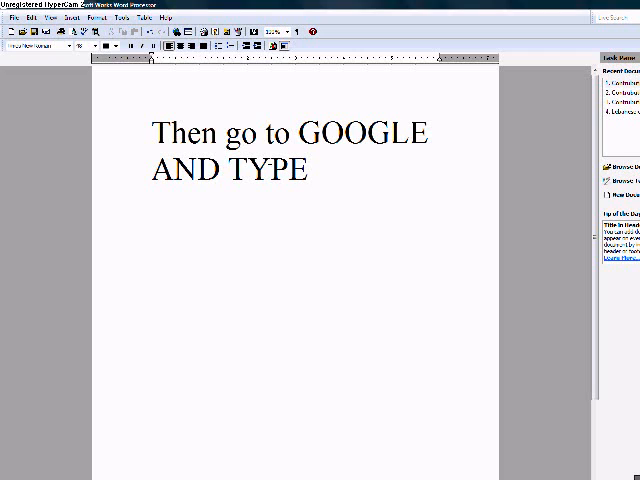
text(d)
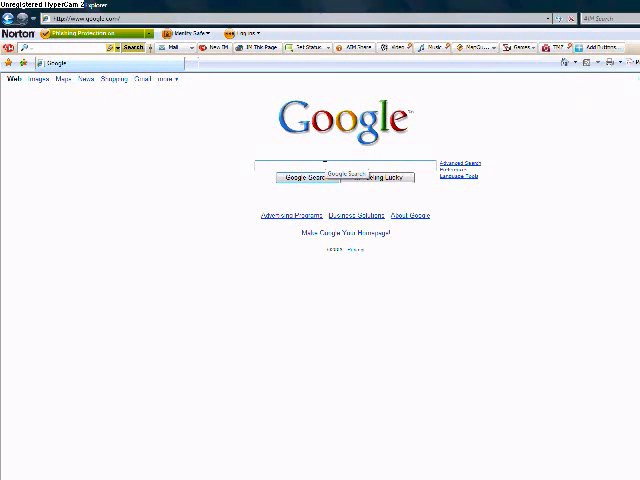
Step: Search Google for 'movie maker download' and scroll down through the results
text(movie maker download)
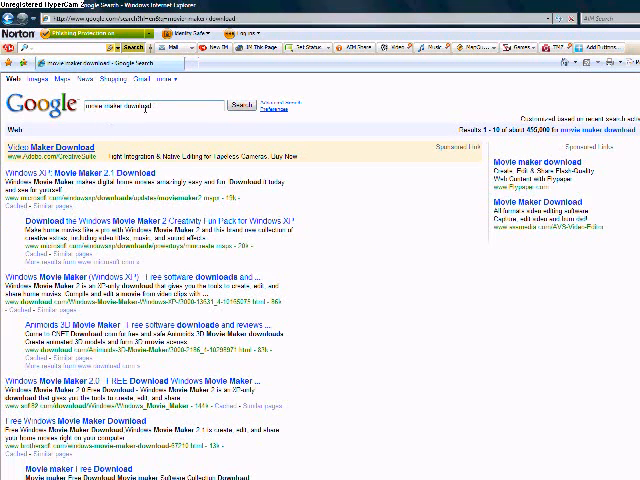
scroll(down, 3)
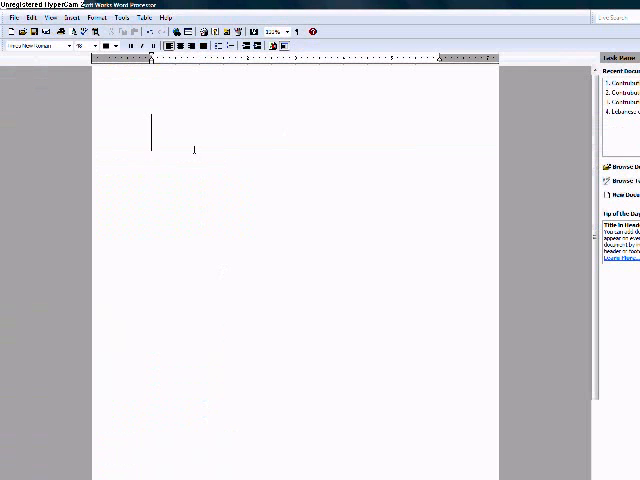
Step: Type the slide 'Movie make download!!' and then delete it to clear the page
text(move)
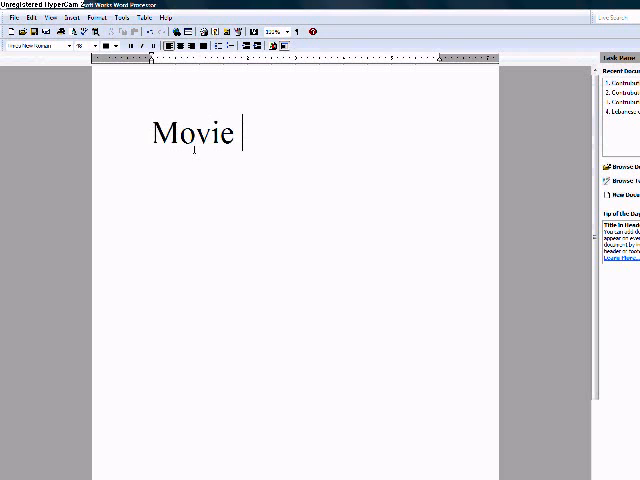
text(make download)
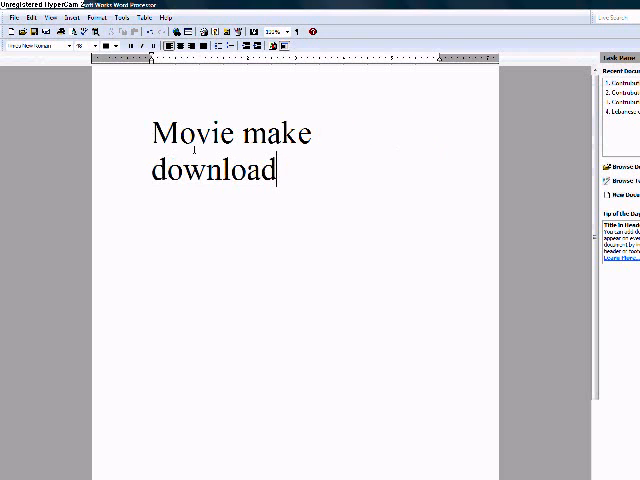
text(!!)
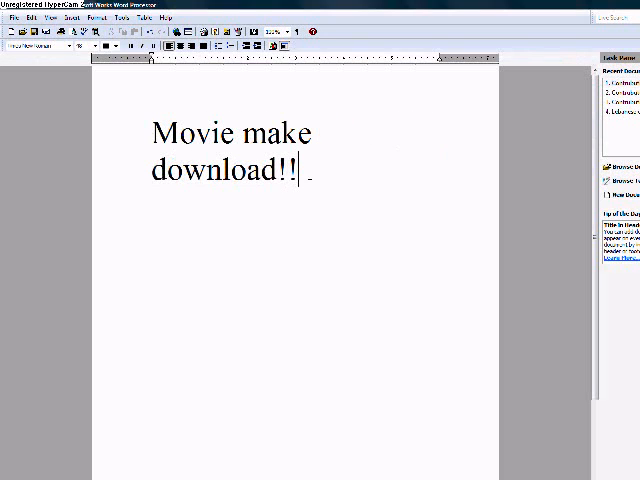
key(Backspace)
text(Now y)
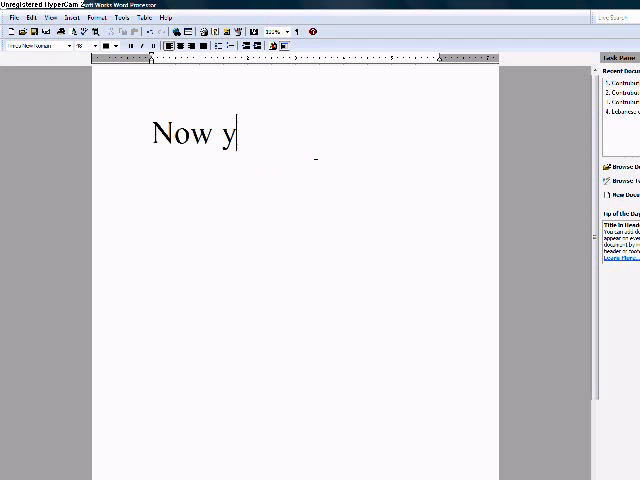
Step: Type the closing line 'Now you know!!' on the blank page
text(ou know!!)
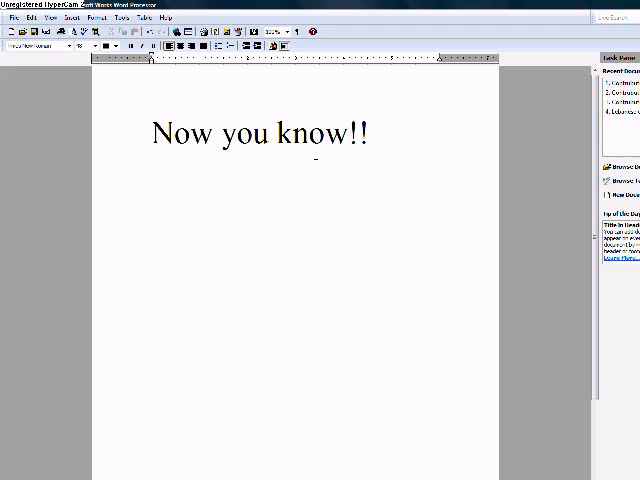